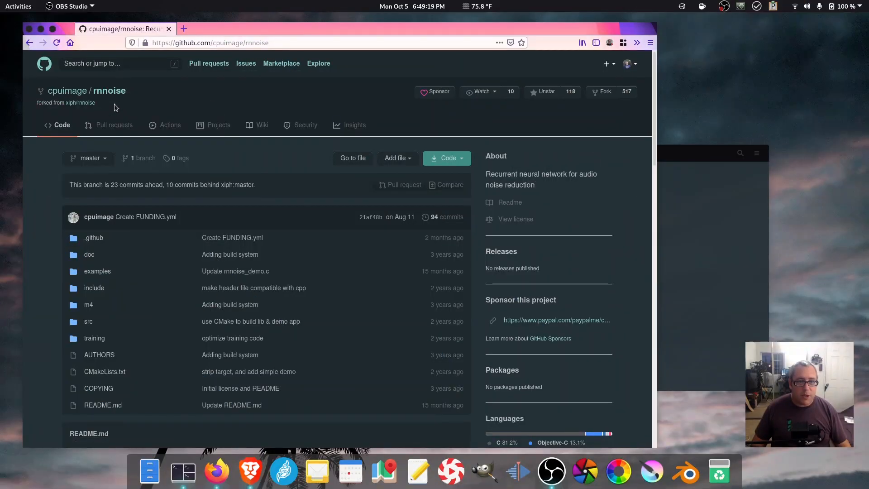
{"action": "mouse_move", "coordinate": [79, 102]}
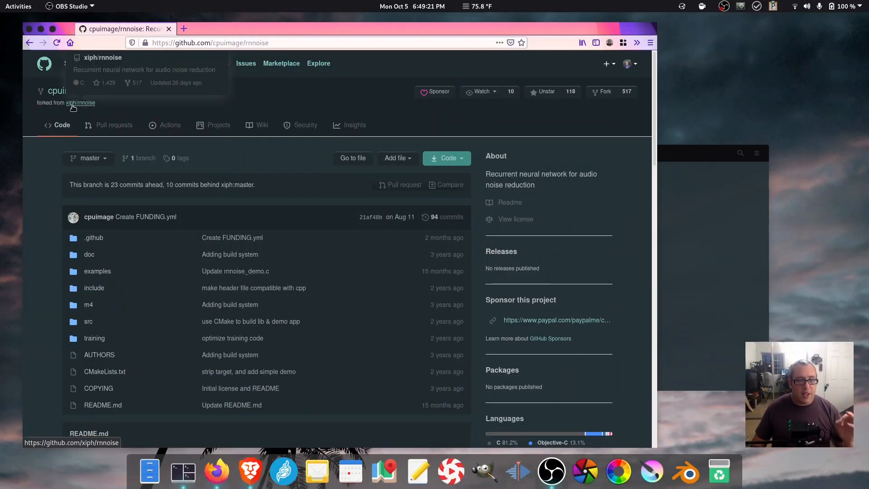
{"action": "mouse_move", "coordinate": [45, 168]}
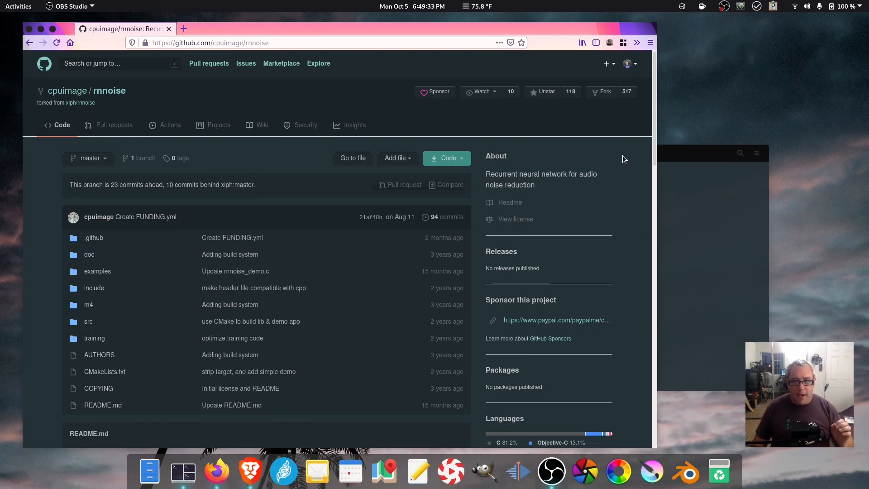
Clone the cpuimage/rnnoise repository from GitHub into /tmp/Build.
{"action": "scroll", "scroll_direction": "down", "scroll_amount": 3}
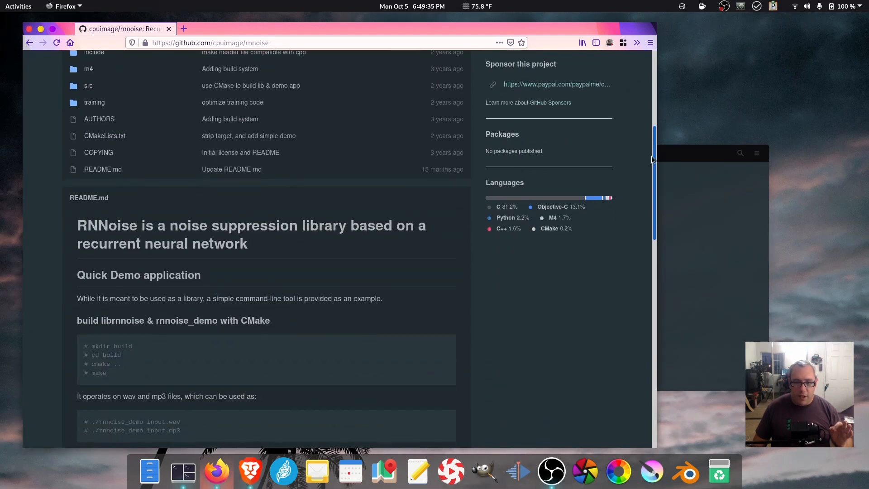
{"action": "scroll", "scroll_direction": "down", "scroll_amount": 3}
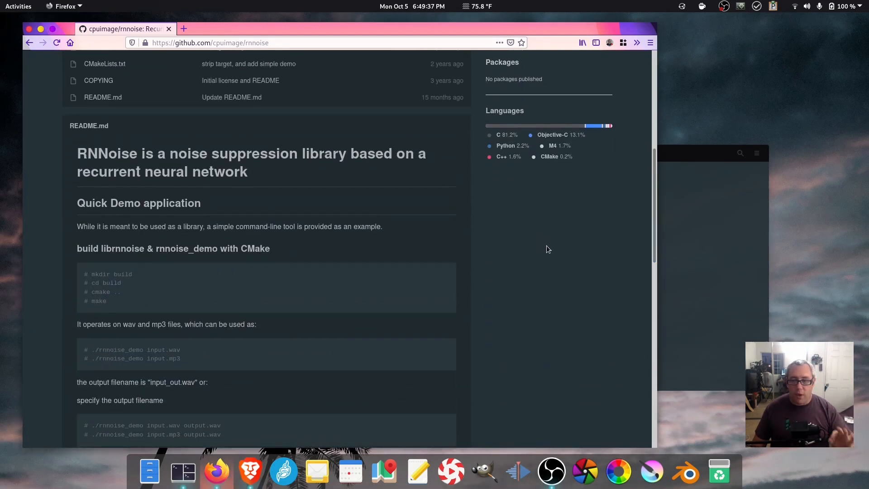
{"action": "mouse_move", "coordinate": [550, 246]}
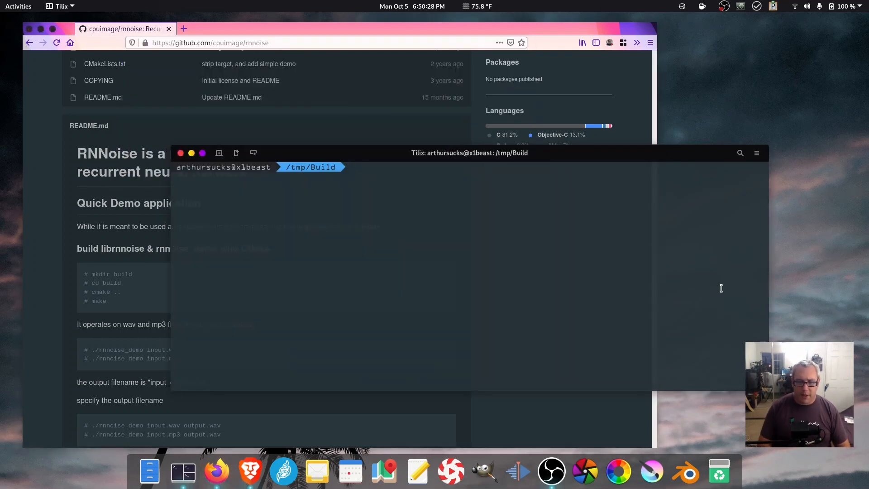
{"action": "type", "text": "git clone https://github.com/cpuimage/rnnoise"}
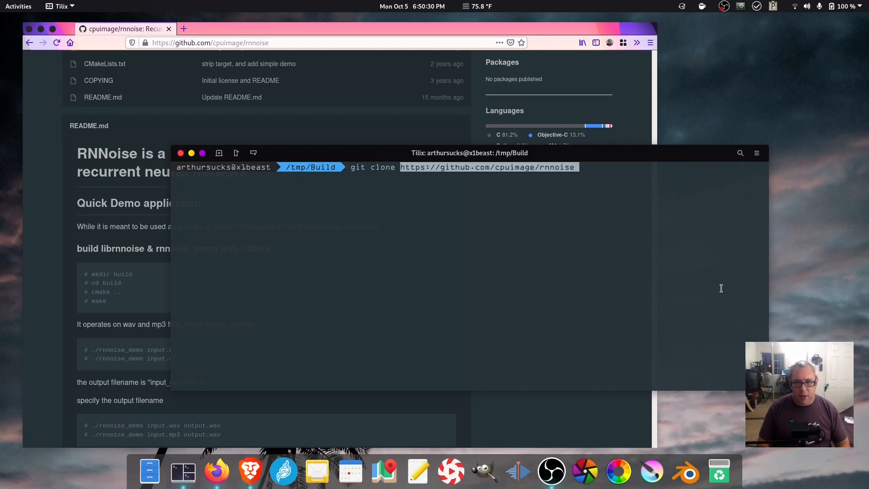
{"action": "key", "text": "Return"}
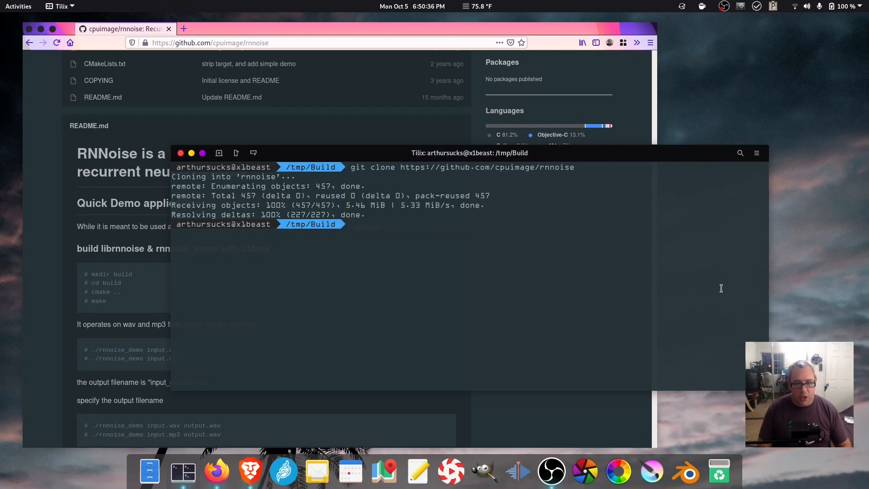
Enter rnnoise, create a build folder, then configure with cmake .. and compile with make.
{"action": "type", "text": "cd rnnoise"}
{"action": "type", "text": "ls"}
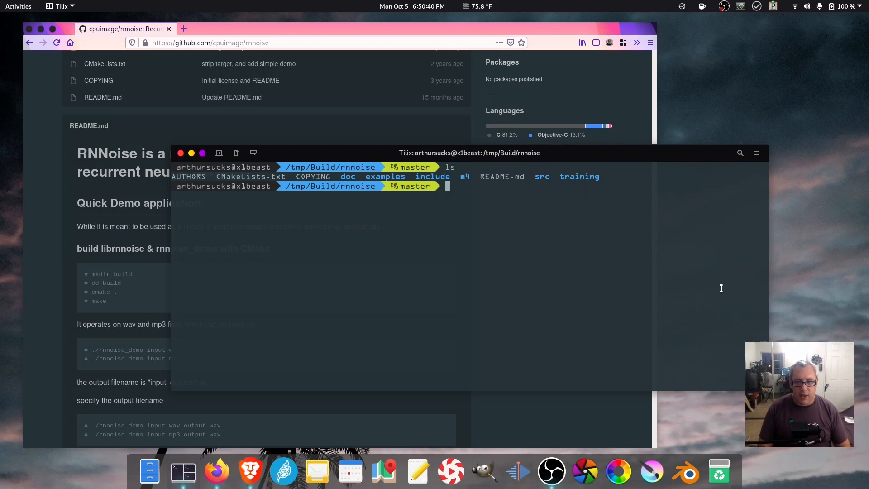
{"action": "type", "text": "take build"}
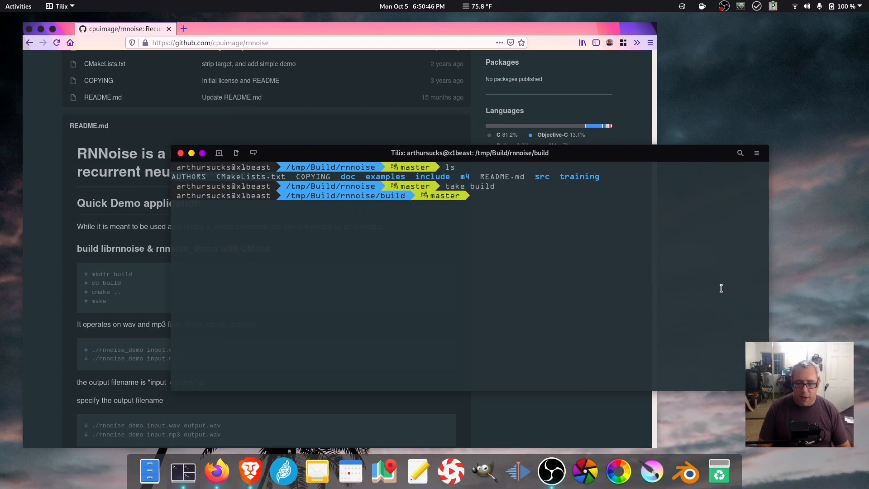
{"action": "type", "text": "cmake .."}
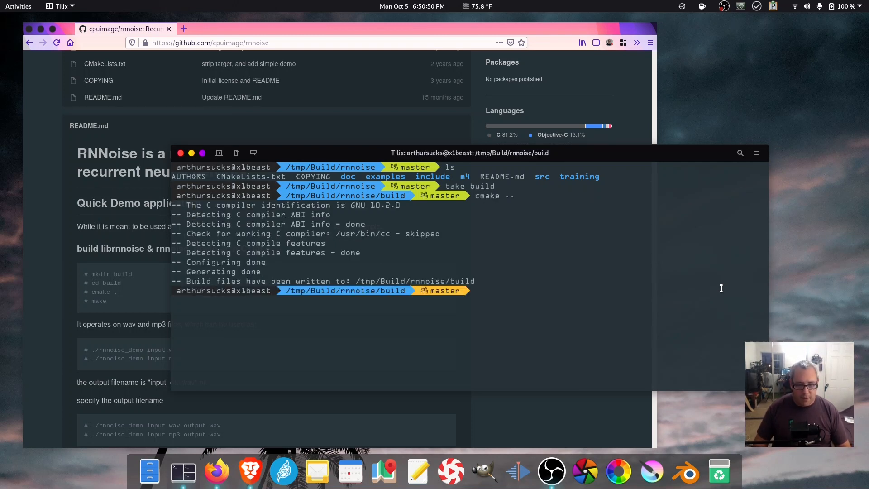
{"action": "type", "text": "make"}
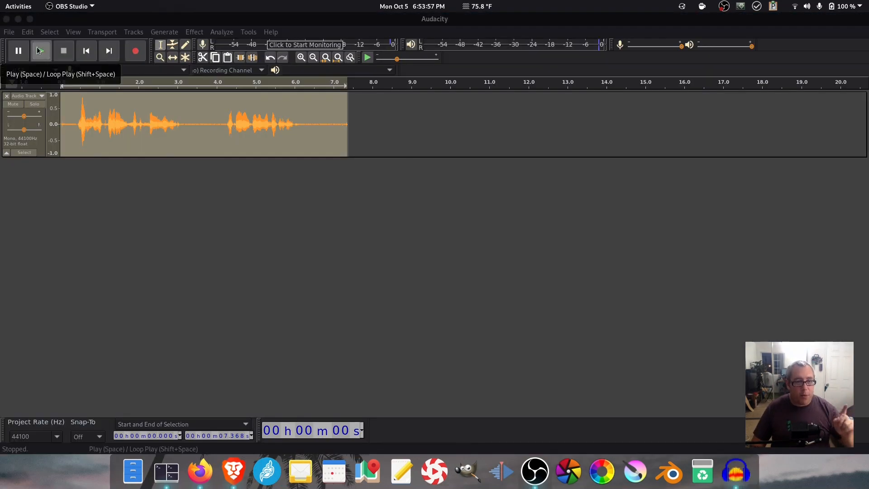
Play the noisy recording in Audacity, then bring the Tilix terminal back to the front.
{"action": "left_click", "coordinate": [40, 51]}
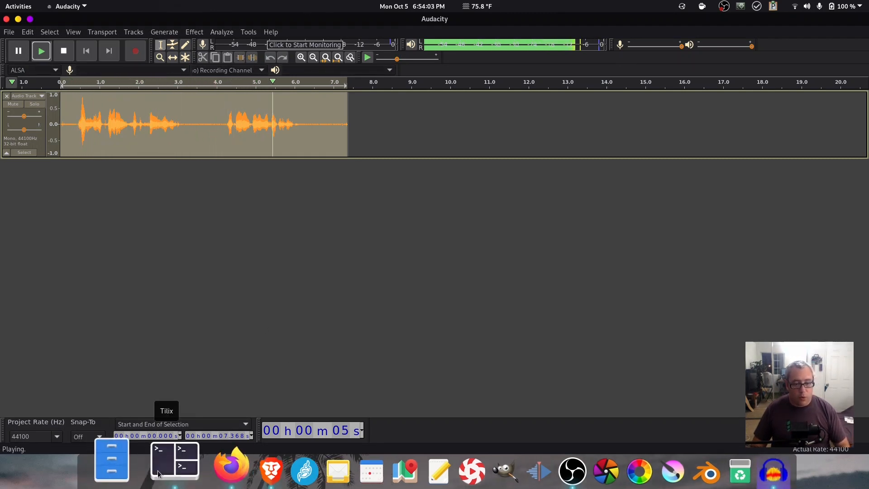
{"action": "left_click", "coordinate": [175, 461]}
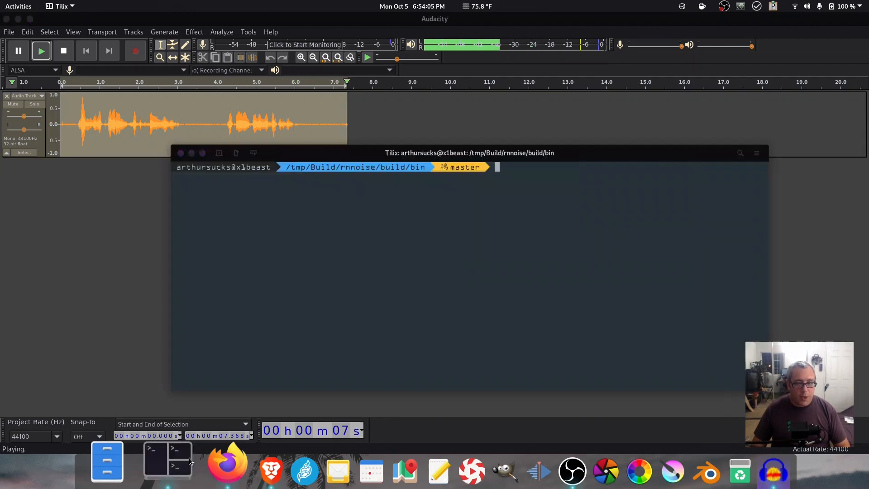
Run ./rnnoise_demo on ~/Studio/Video/Episodes/RNNoise/raw.wav, writing clean.wav beside it.
{"action": "type", "text": "./rn"}
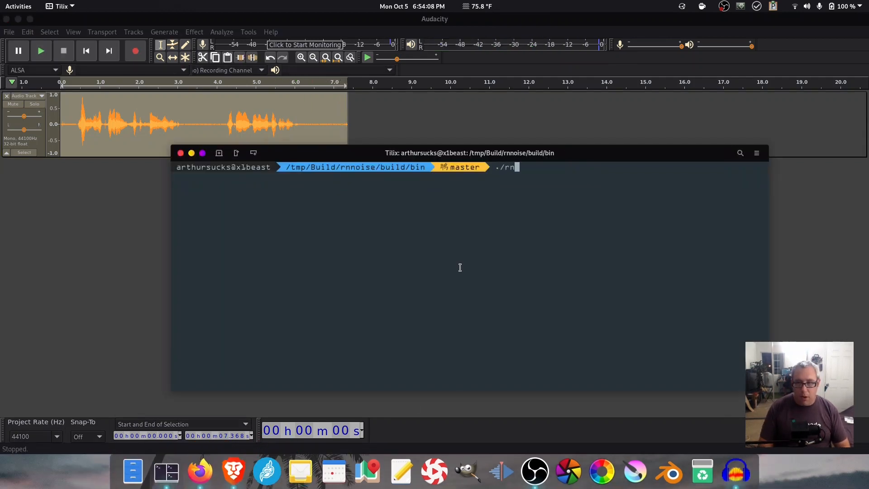
{"action": "type", "text": "noise_demo"}
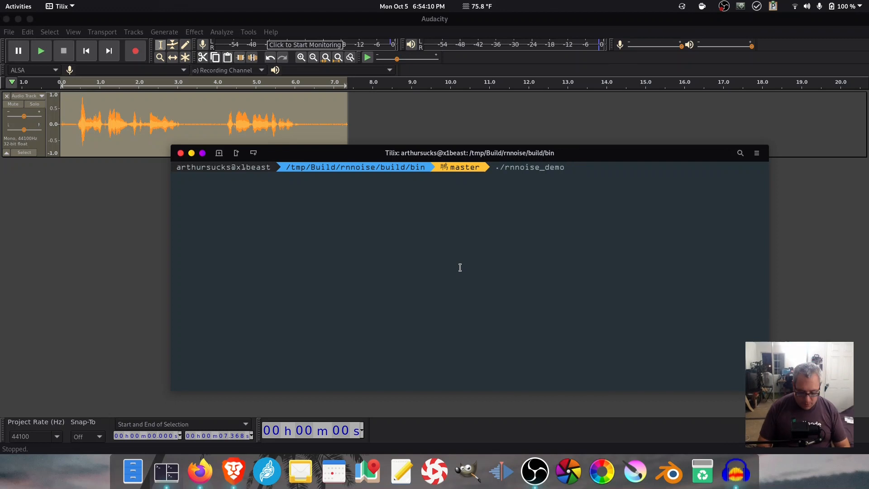
{"action": "type", "text": "~/Studio/Video/Episodes/RNNoise/raw.wav"}
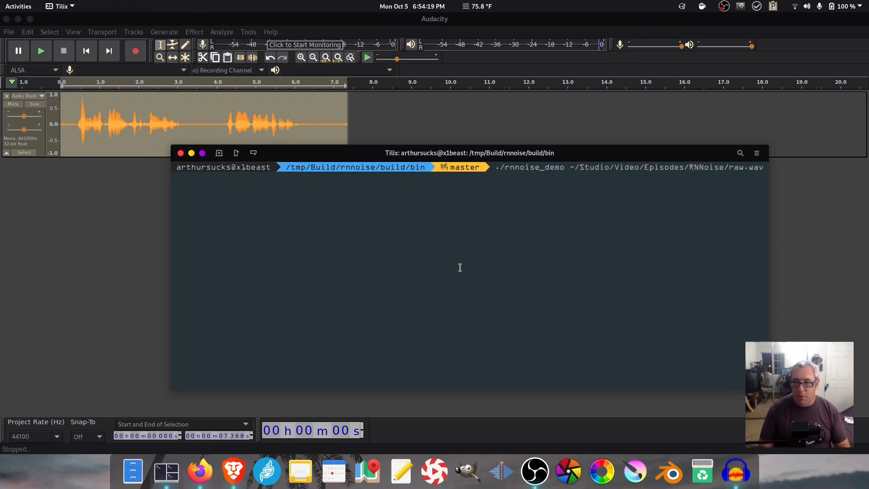
{"action": "type", "text": "~/S"}
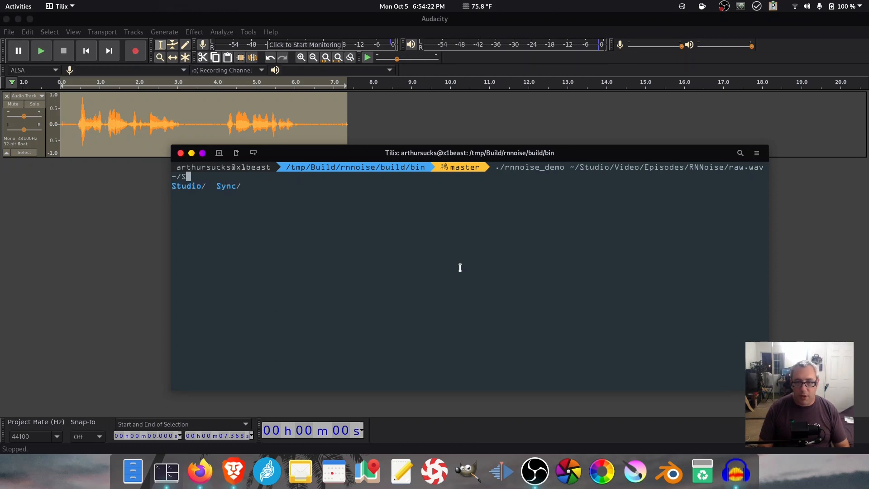
{"action": "type", "text": "~/Studio/Video/Episodes/RNNoise/clean."}
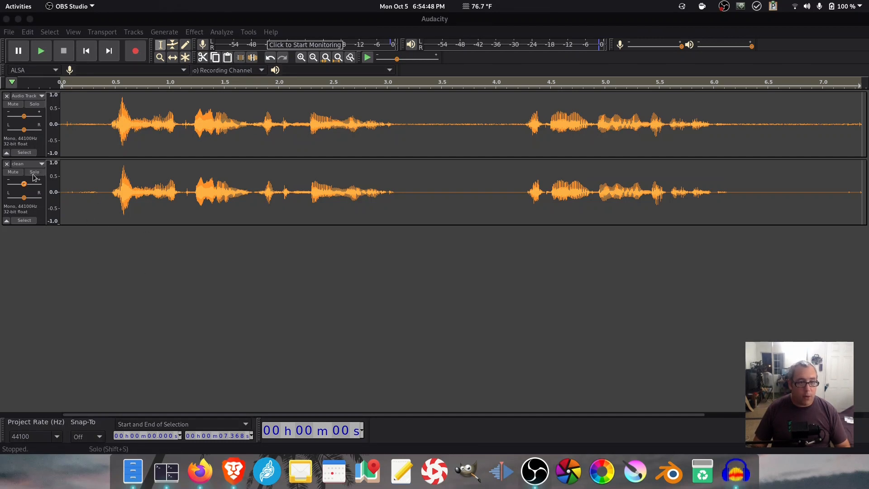
Solo the original noisy track, play it by itself, then stop playback.
{"action": "left_click", "coordinate": [33, 172]}
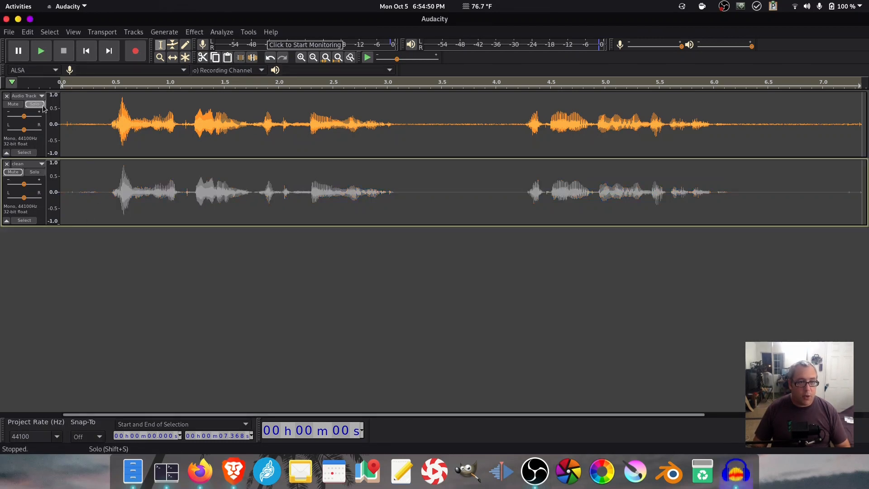
{"action": "left_click", "coordinate": [41, 51]}
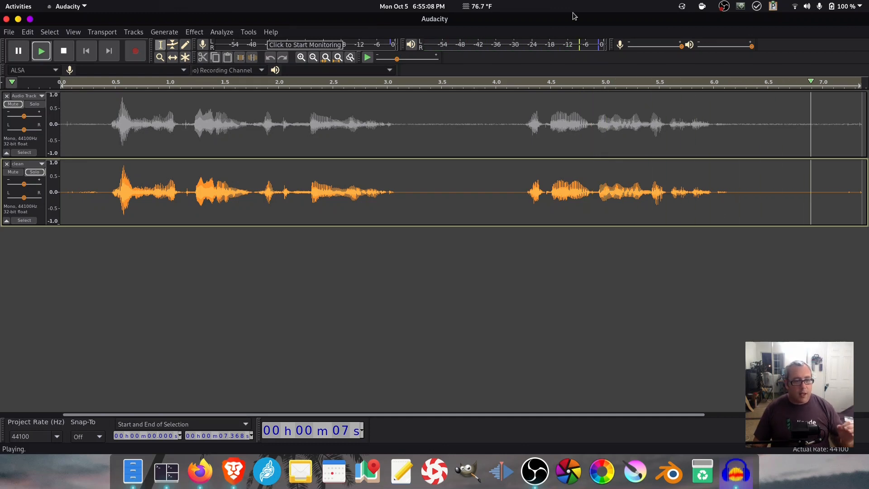
{"action": "left_click", "coordinate": [64, 51]}
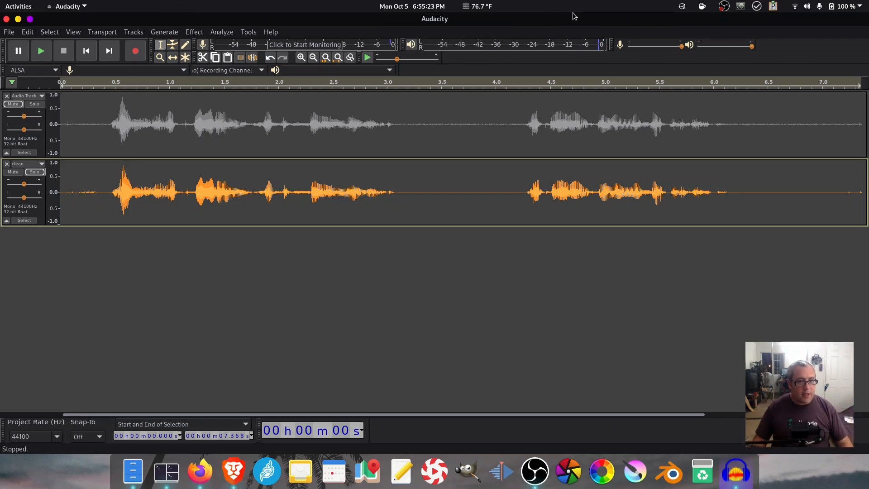
{"action": "mouse_move", "coordinate": [520, 16]}
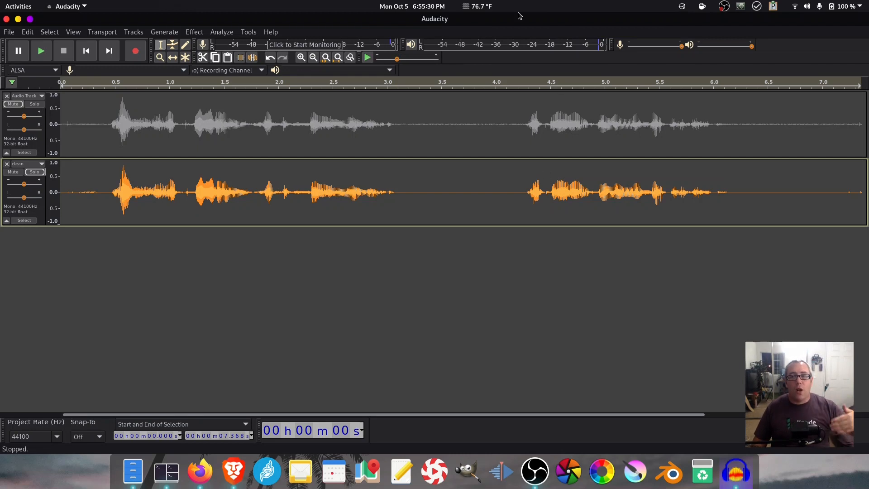